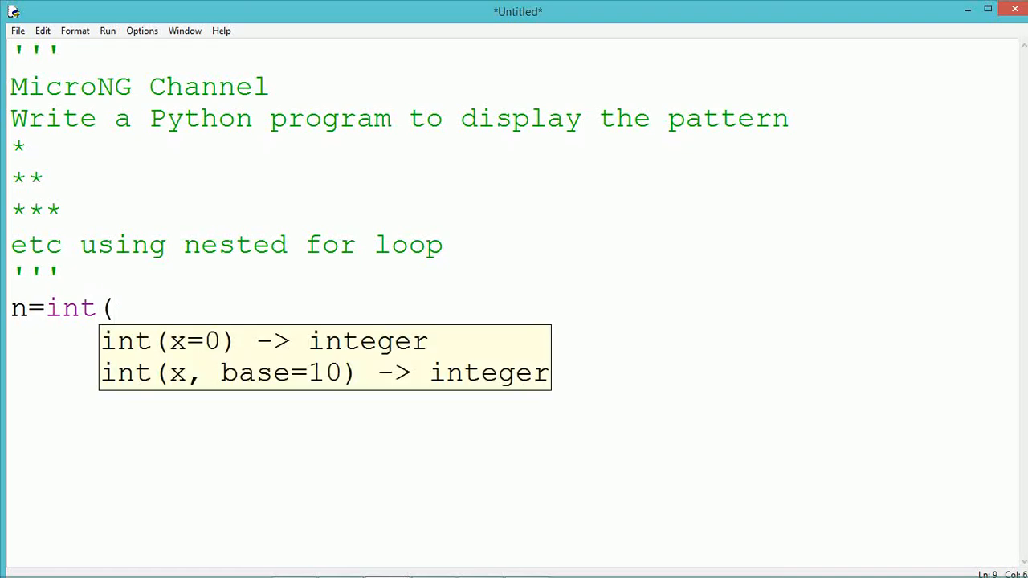
# Write n=int(input("Enter No. of lines : ")) and begin the for loop line.
pyautogui.write('input(')
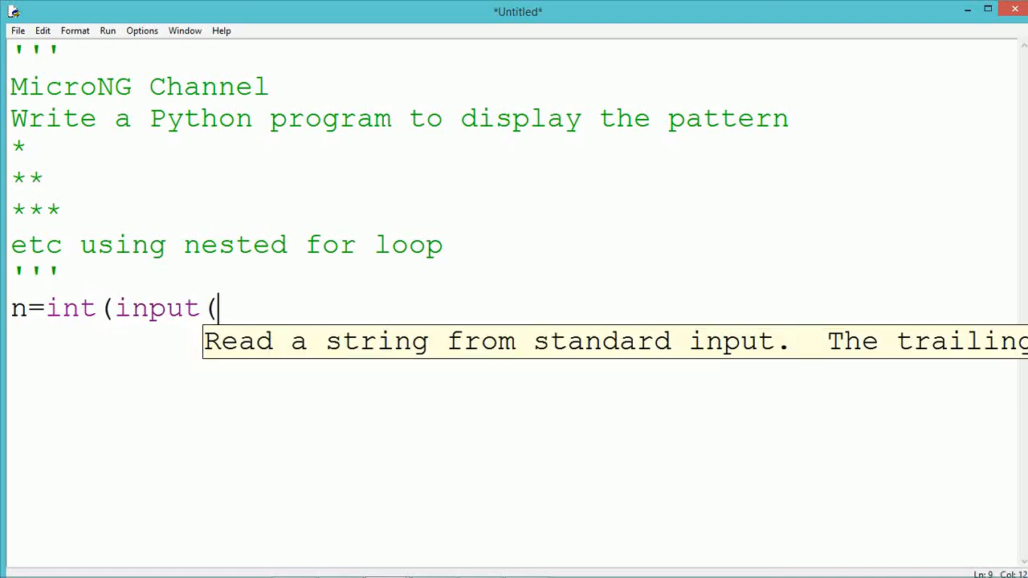
pyautogui.write('"')
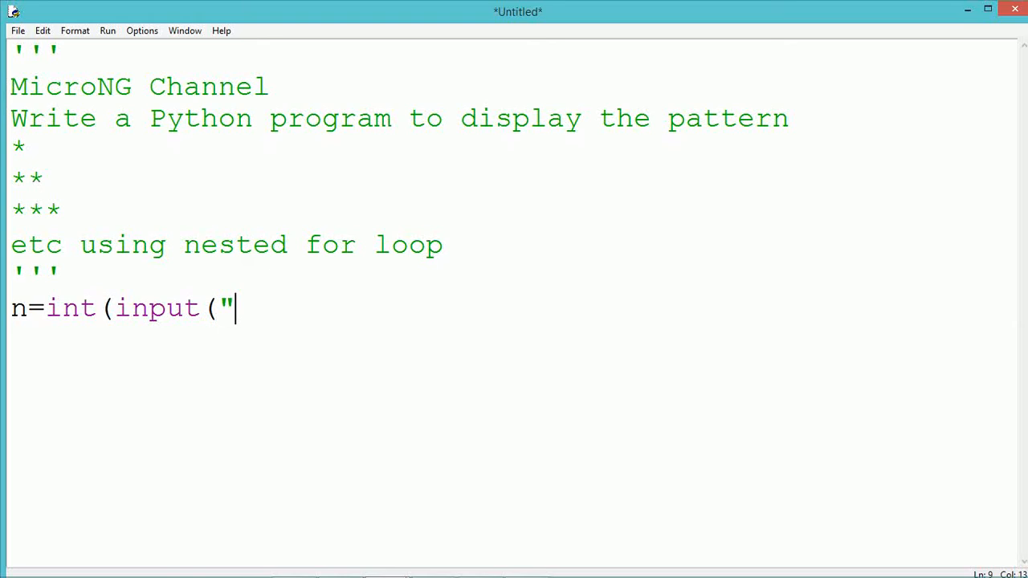
pyautogui.write('Enter')
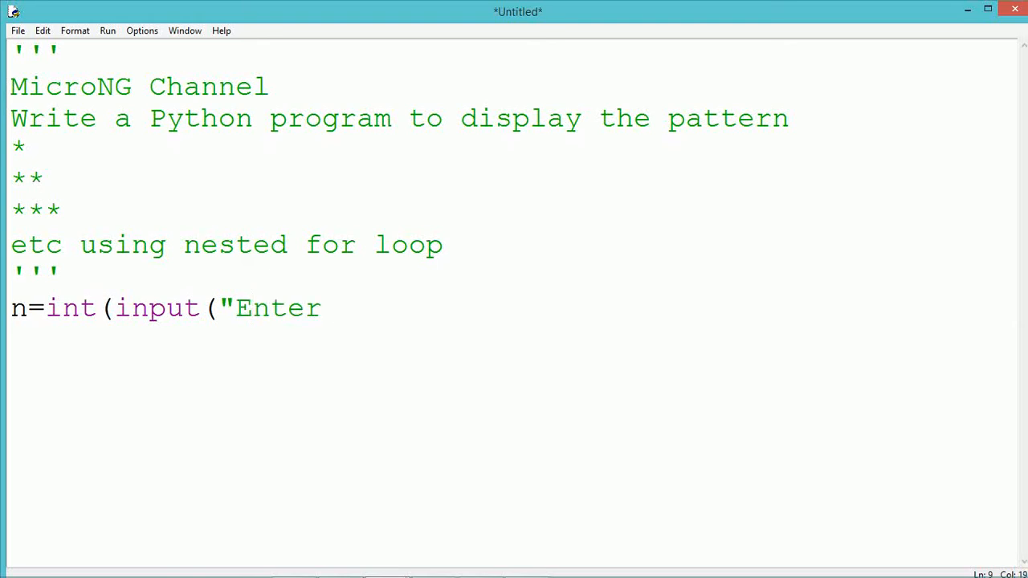
pyautogui.write('No. of')
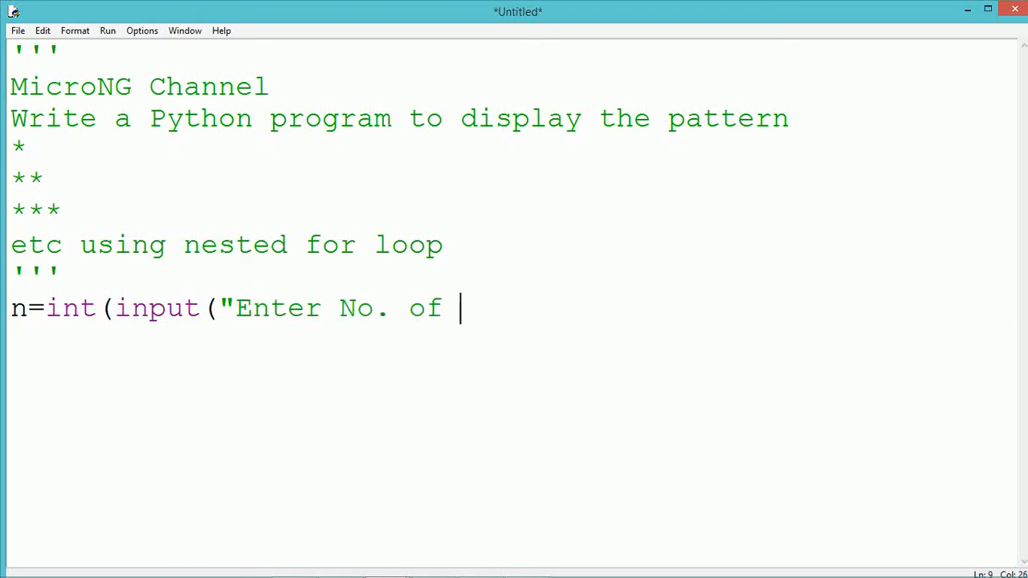
pyautogui.write('lines : "))')
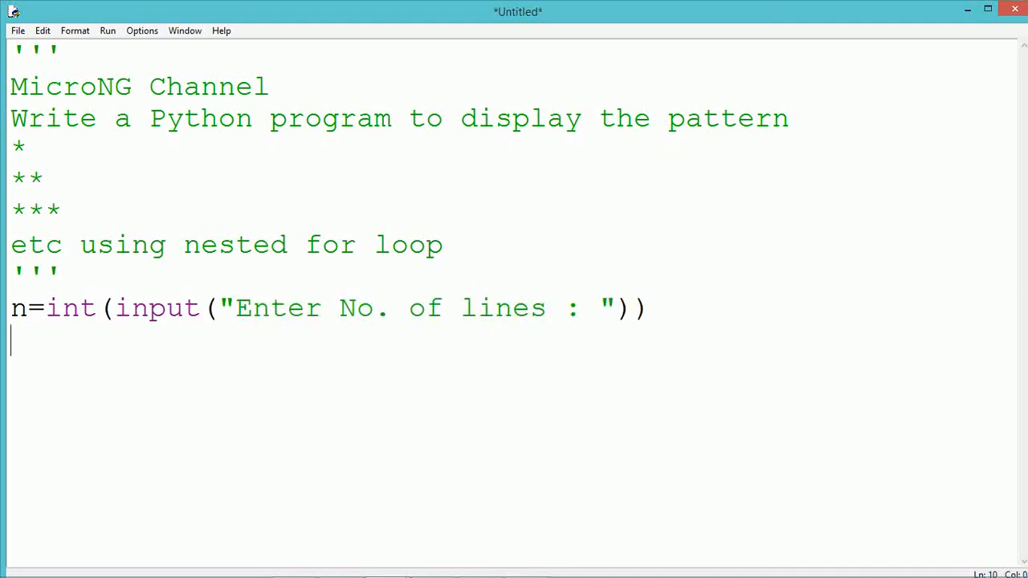
pyautogui.write('for i i')
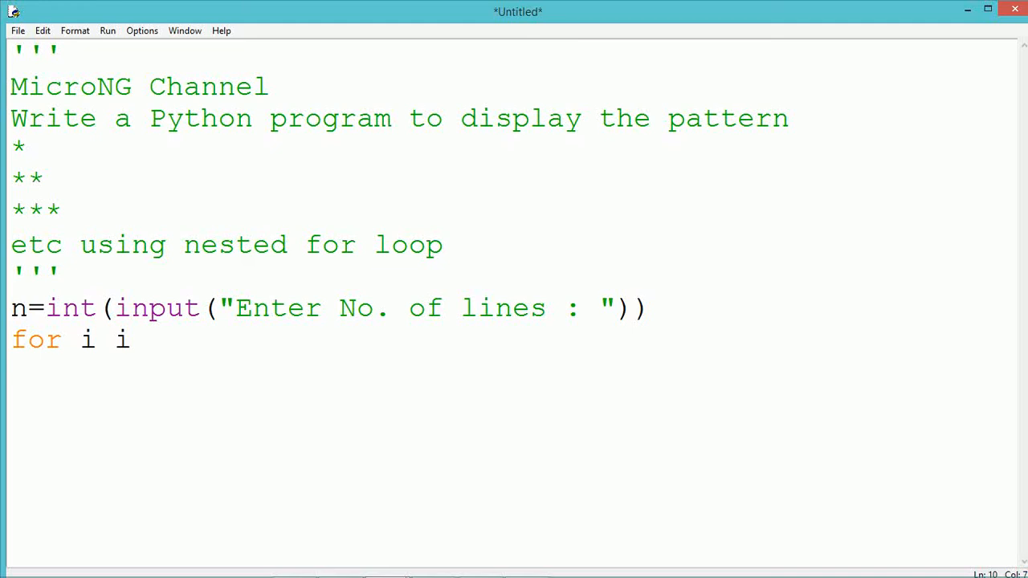
# Write the outer loop 'for i in range(n):'.
pyautogui.write('n range(')
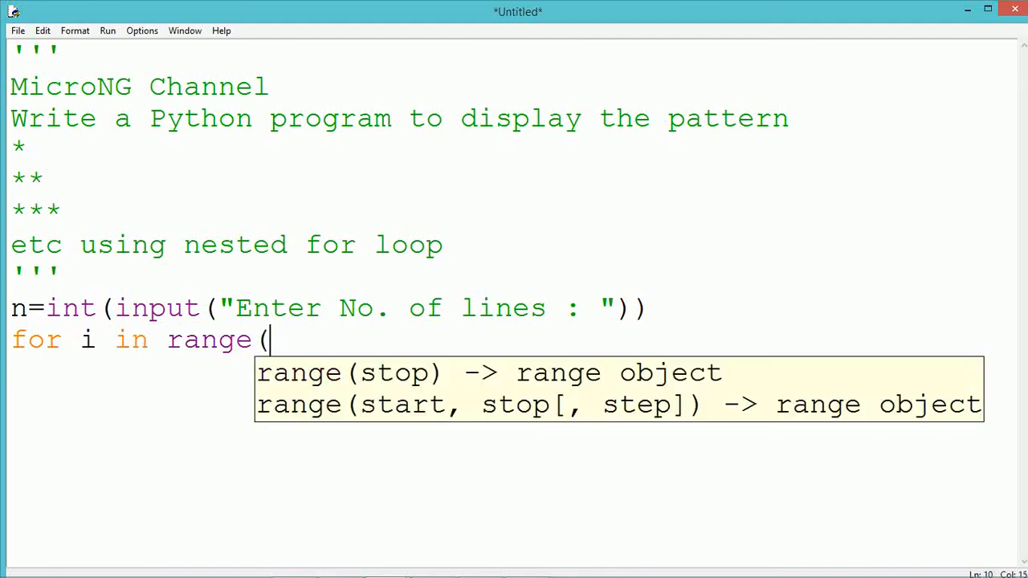
pyautogui.press('Escape')
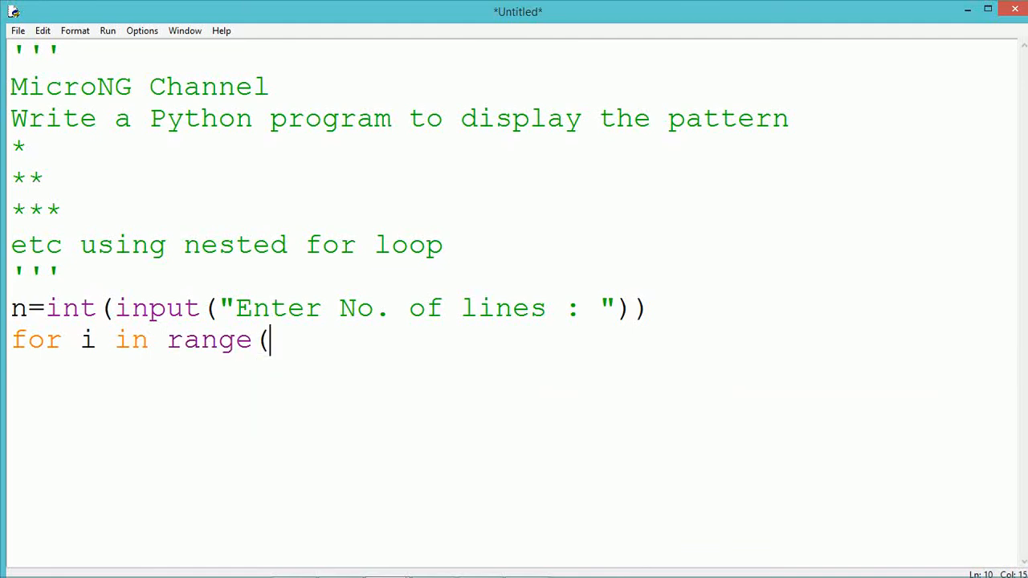
pyautogui.write('n)')
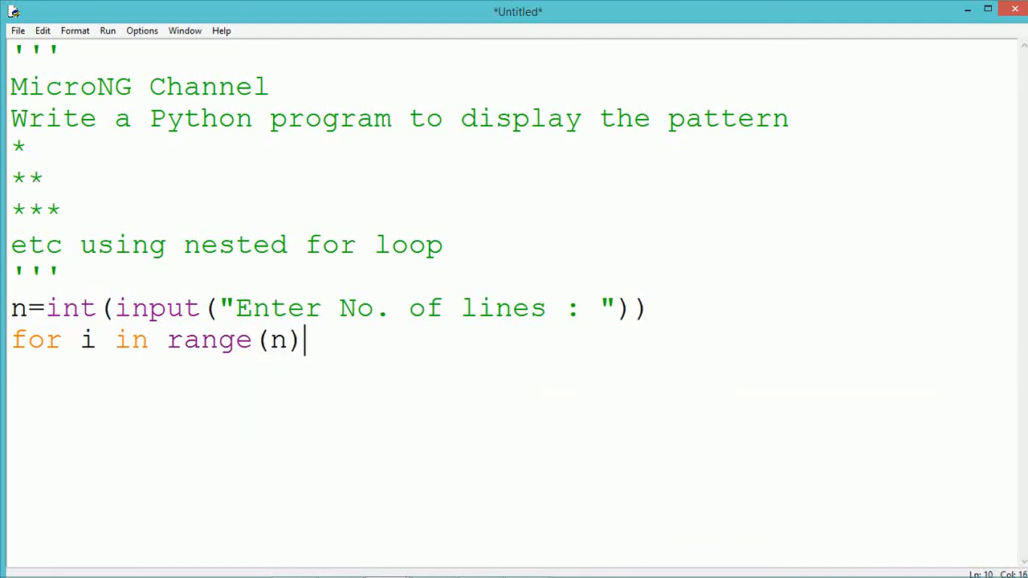
pyautogui.write(':')
pyautogui.write('for')
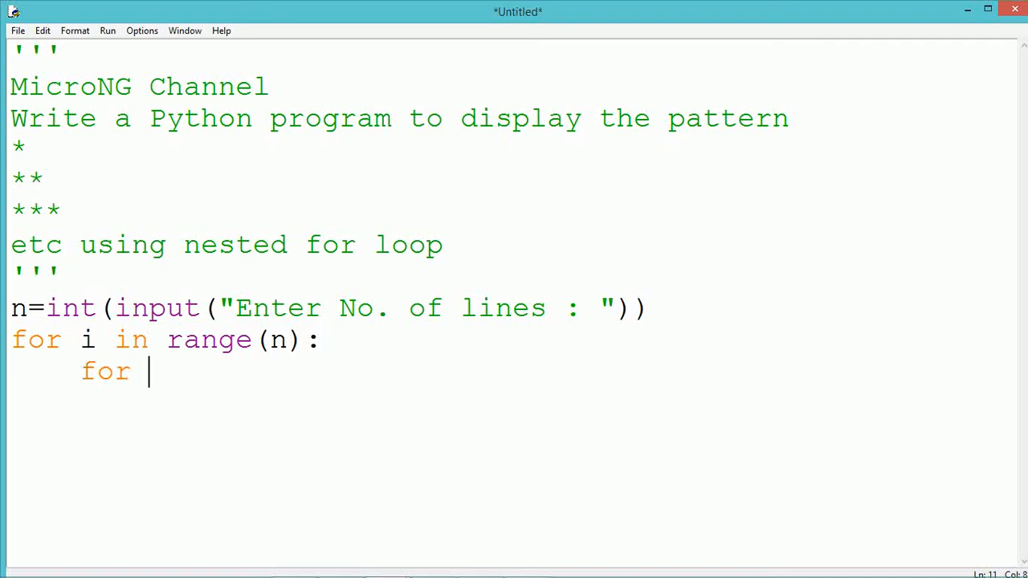
# Write the nested inner loop 'for j in range(i+1):'.
pyautogui.write('j i')
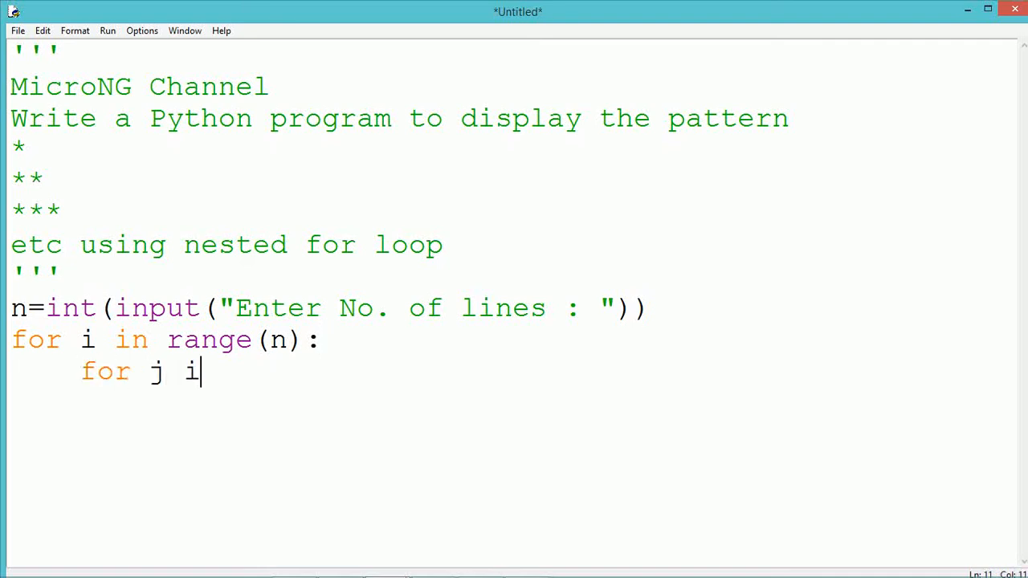
pyautogui.write('n range')
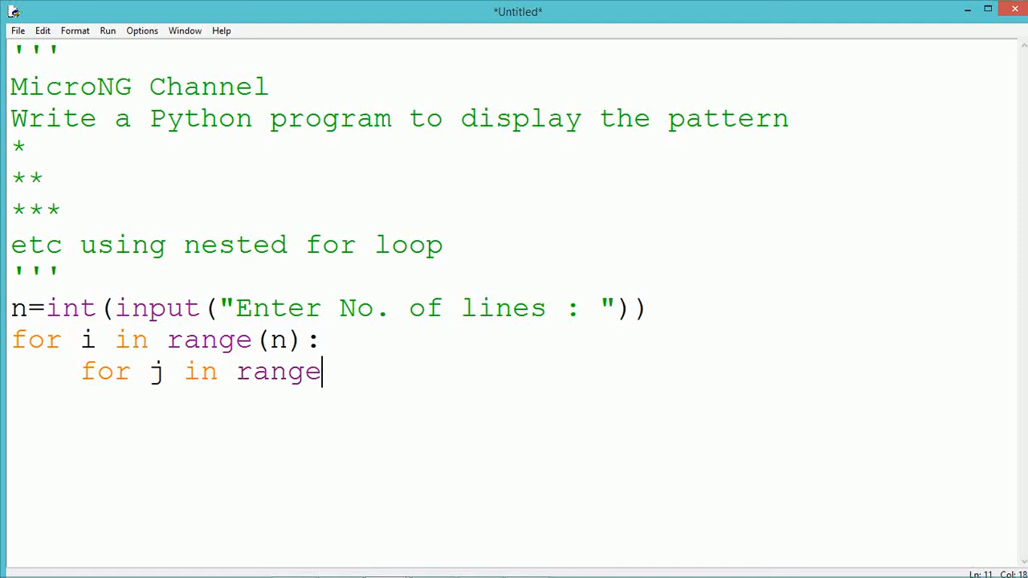
pyautogui.write('(')
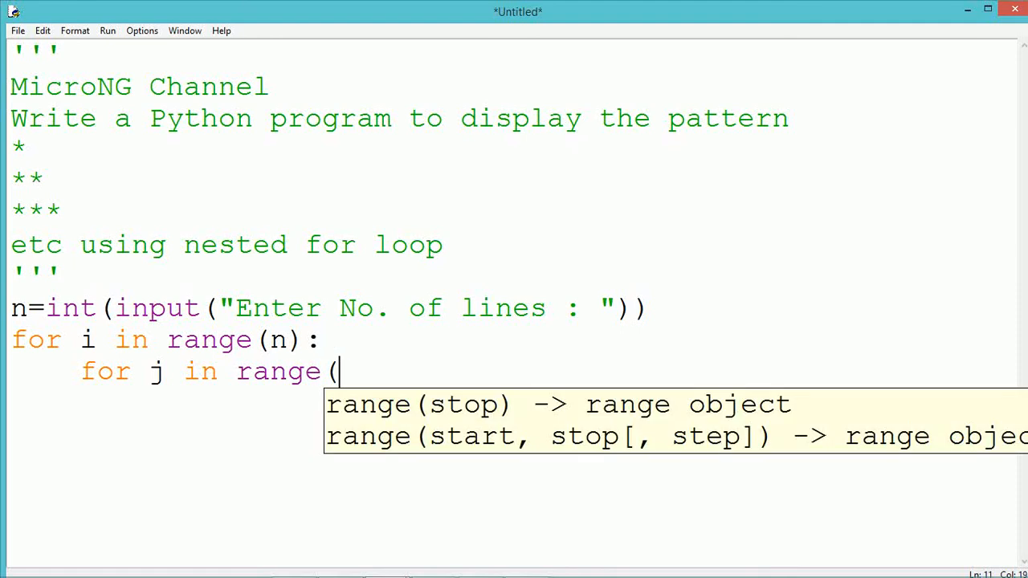
pyautogui.write('i+')
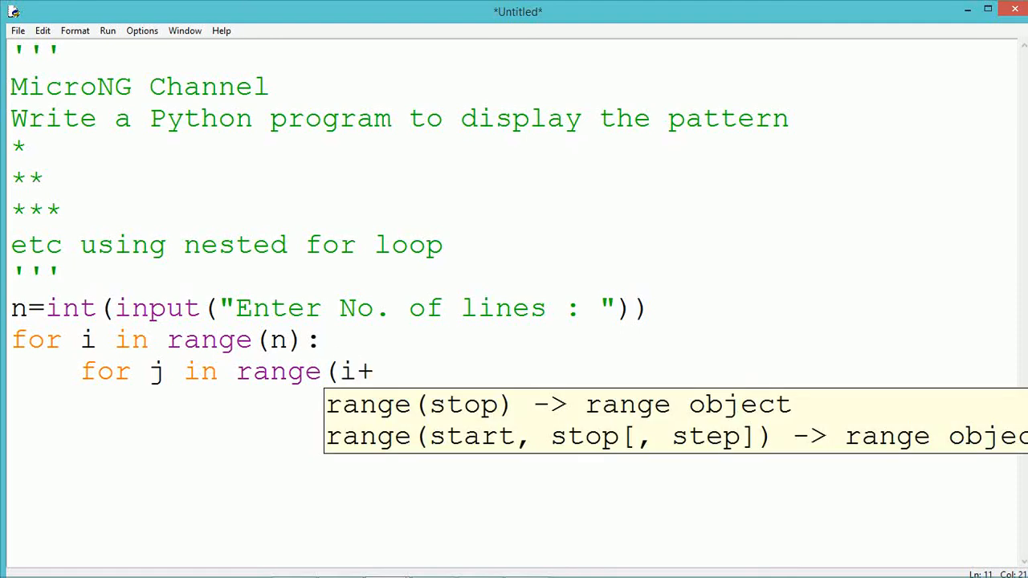
pyautogui.write('1)')
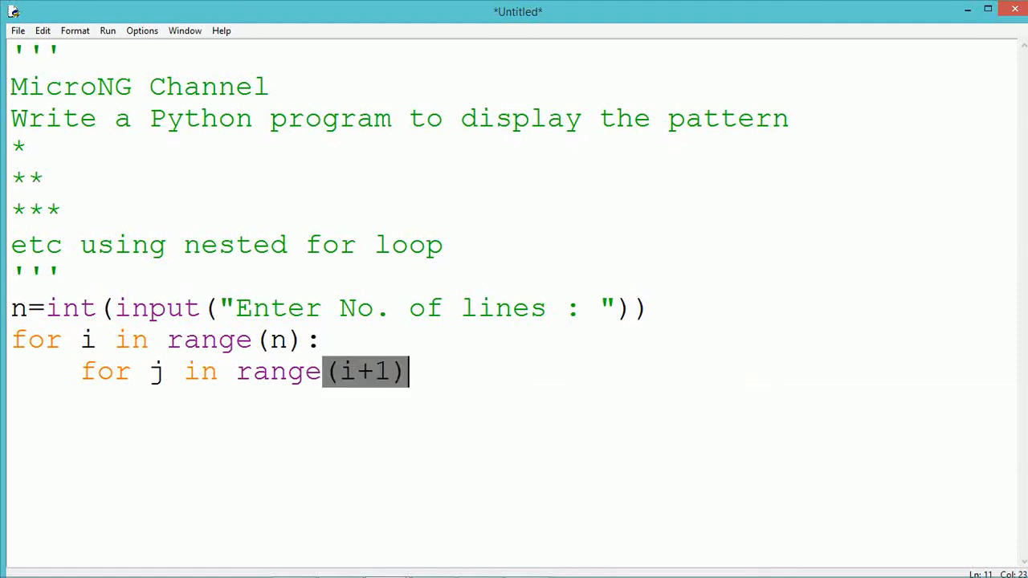
pyautogui.write(':')
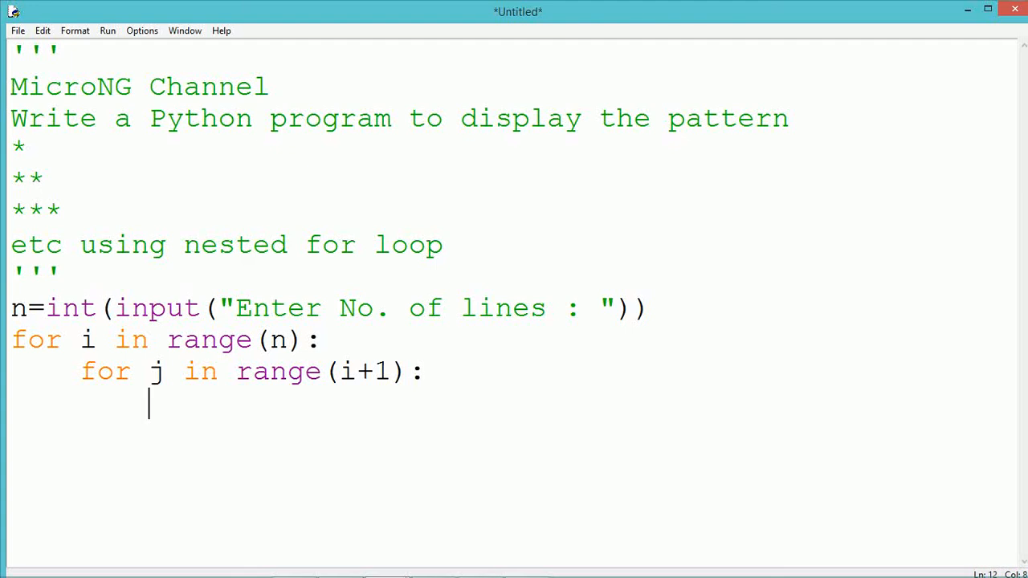
# Write print("*",end='') as the inner loop body.
pyautogui.write('pr')
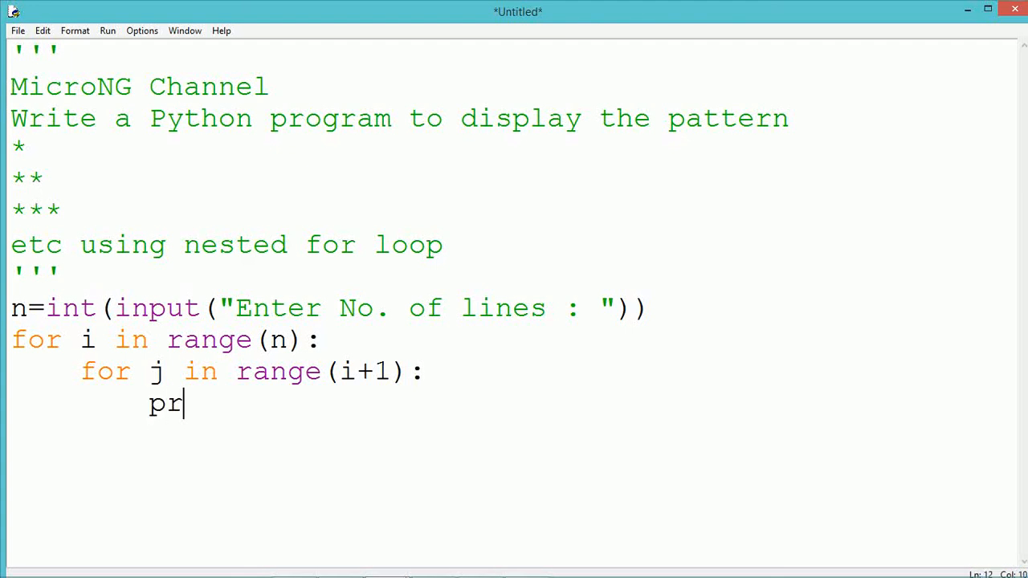
pyautogui.write('int(')
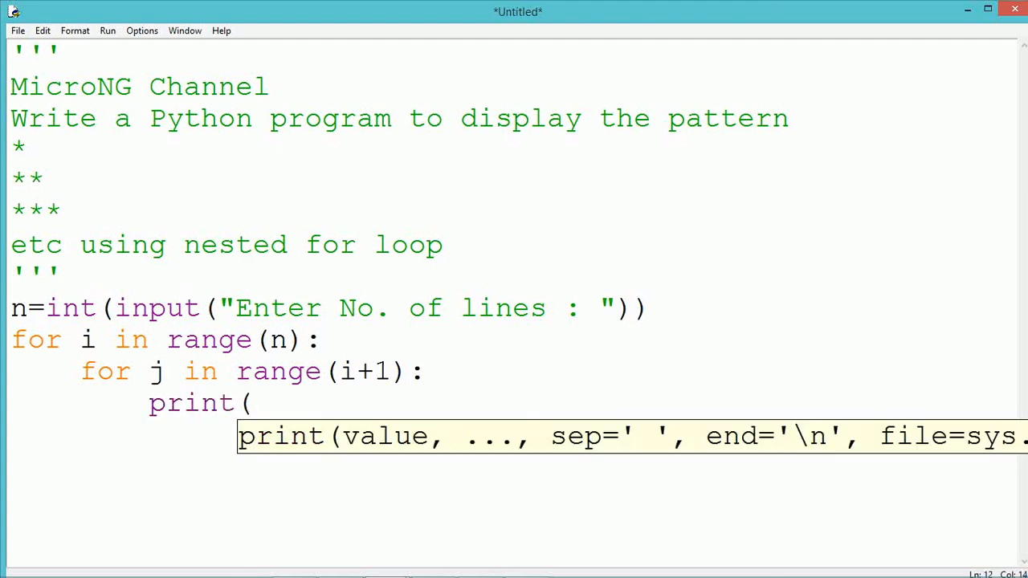
pyautogui.write('"*')
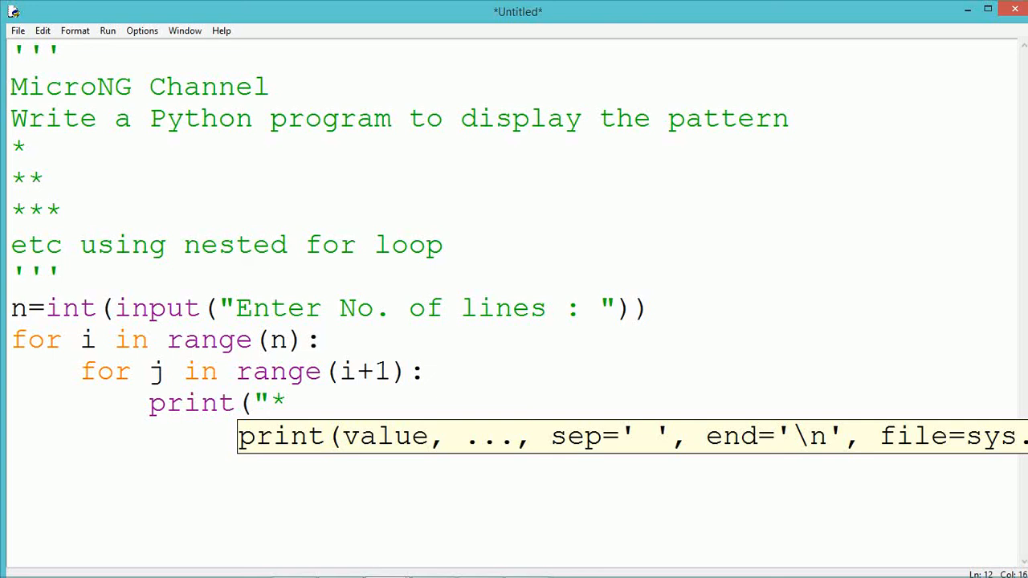
pyautogui.write('",en')
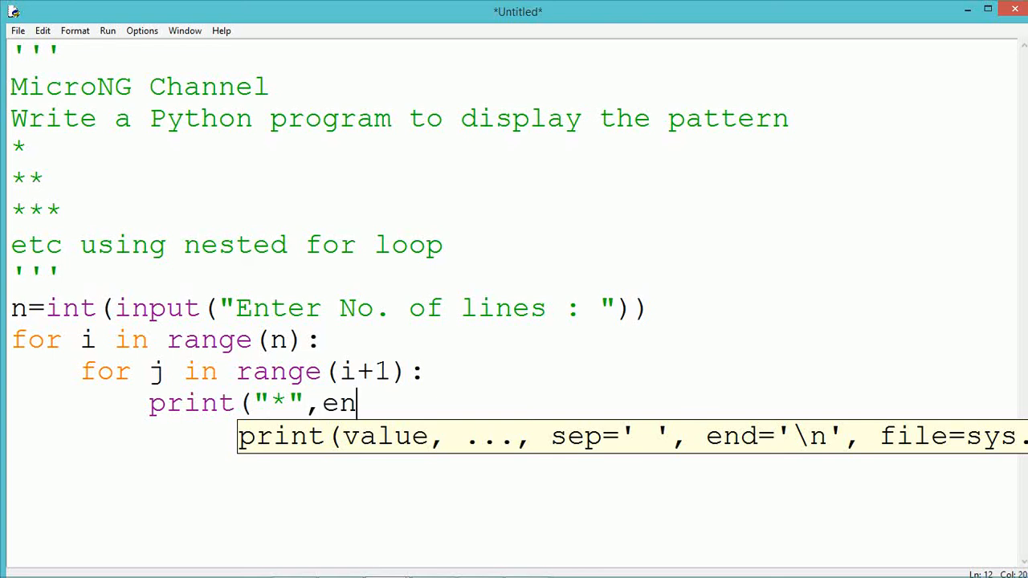
pyautogui.write("d='')")
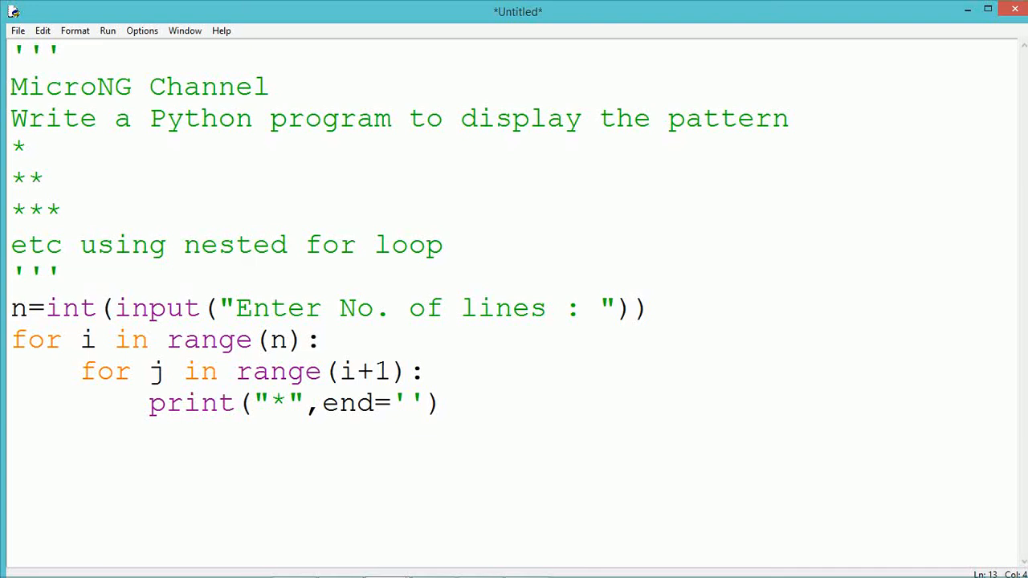
# Add print('') at the outer loop level to end each row.
pyautogui.write("print('")
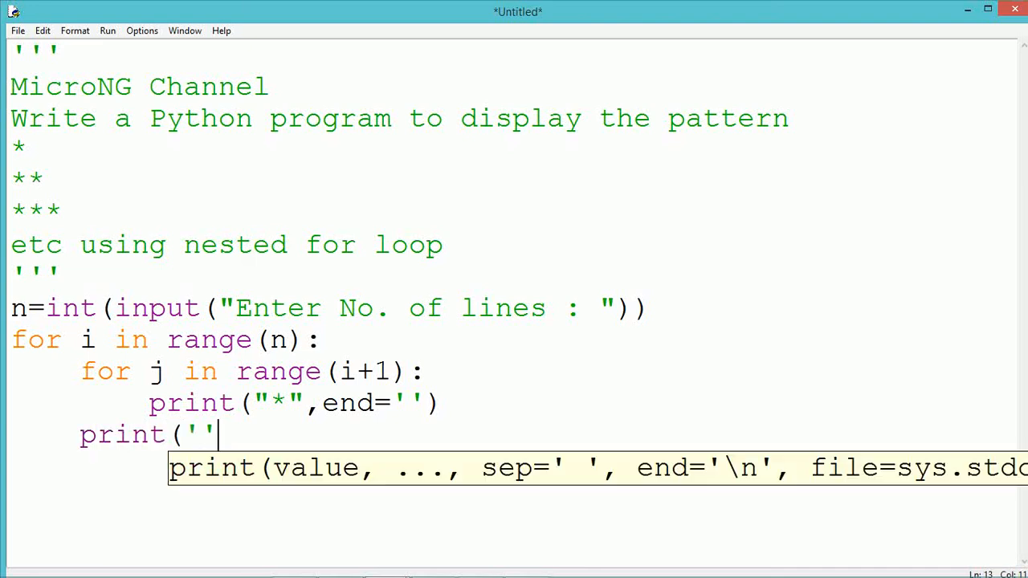
pyautogui.press('Return')
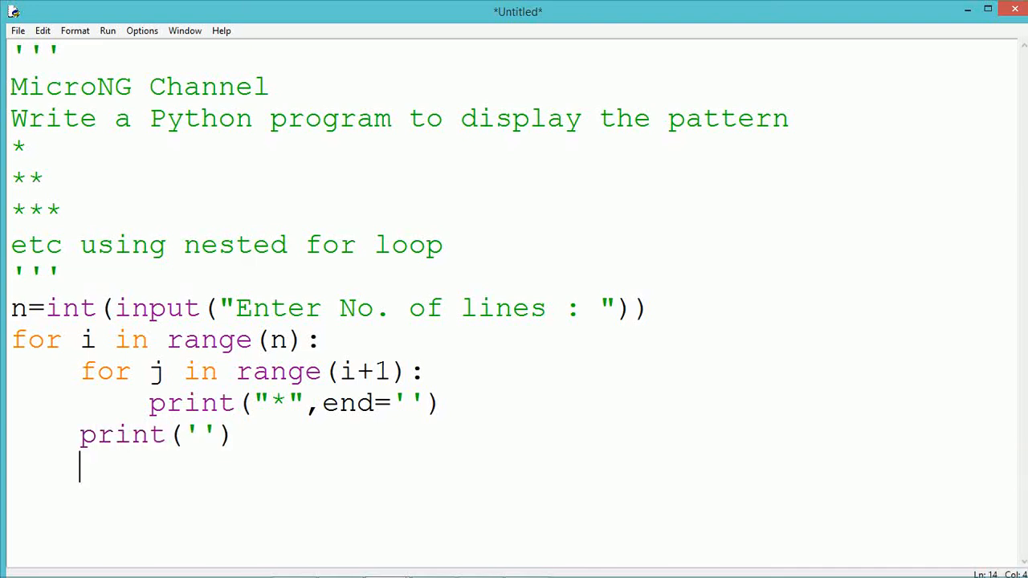
pyautogui.press('Backspace')
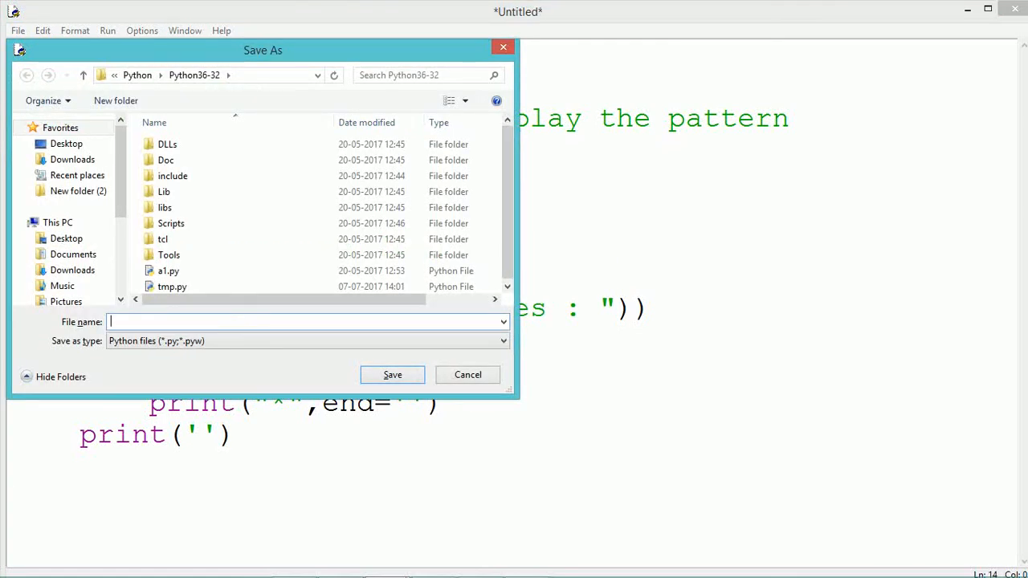
# Save the script as tmp.py, replacing the existing file, before running it.
pyautogui.click(392, 374)
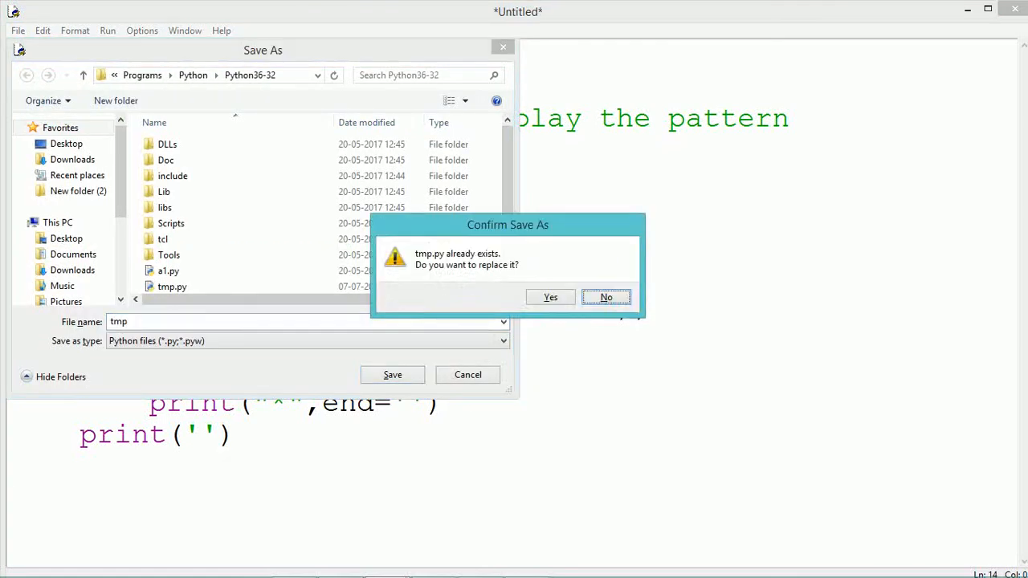
pyautogui.click(549, 297)
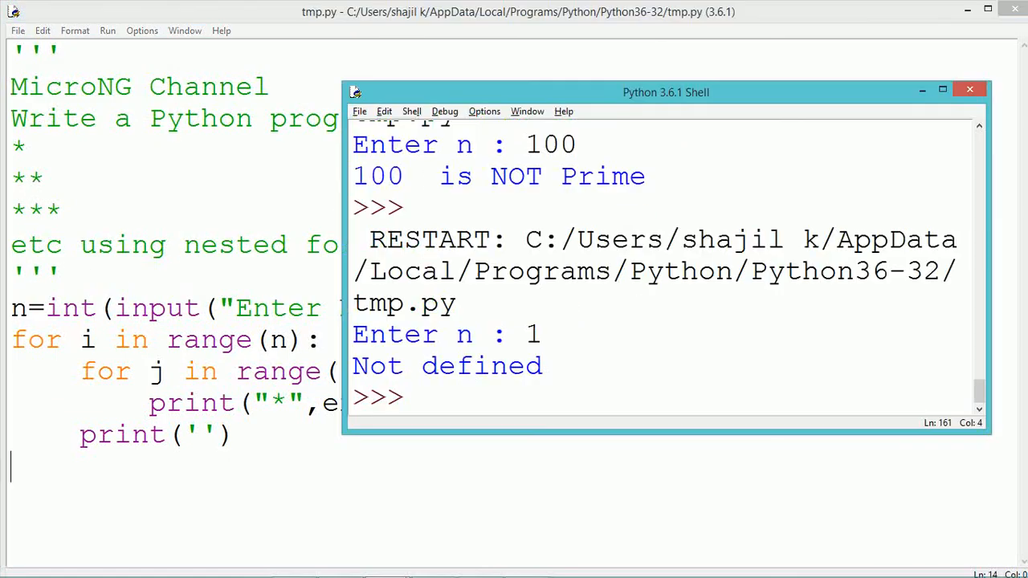